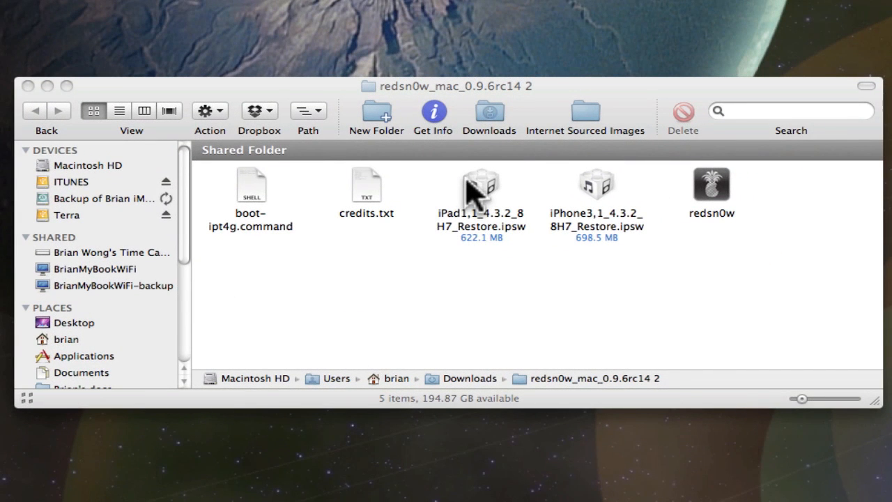
{"action": "mouse_move", "coordinate": [596, 181]}
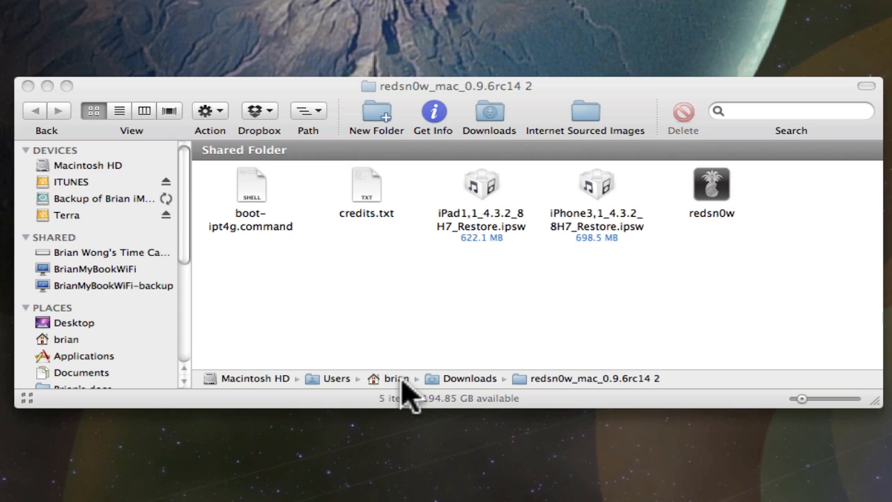
{"action": "mouse_move", "coordinate": [487, 198]}
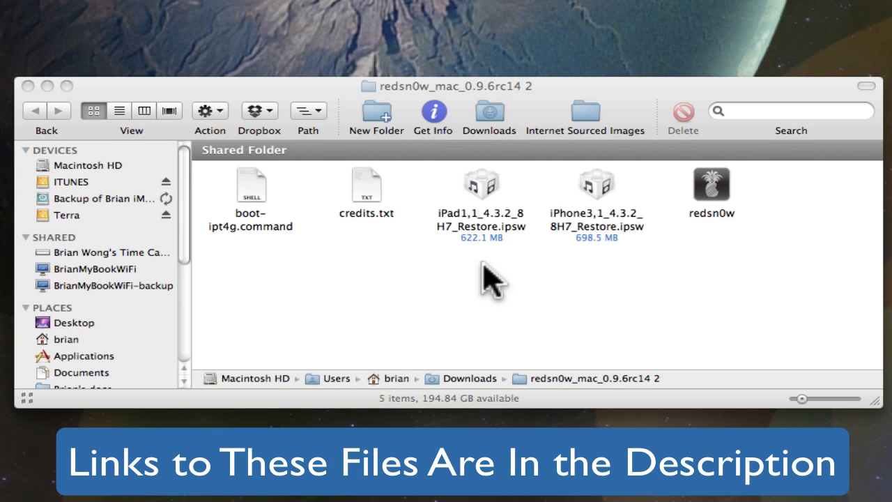
{"action": "mouse_move", "coordinate": [555, 278]}
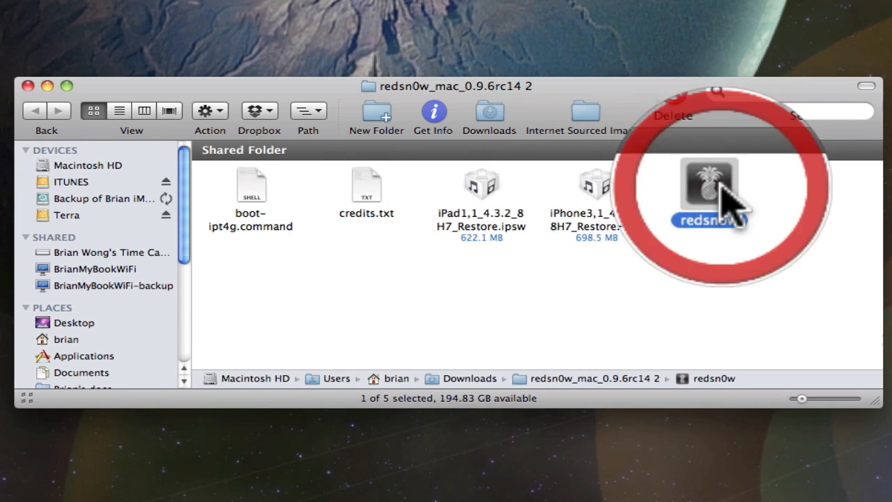
Step: Launch the redsn0w 0.9.6rc14 jailbreak tool from its folder
{"action": "double_click", "coordinate": [708, 184]}
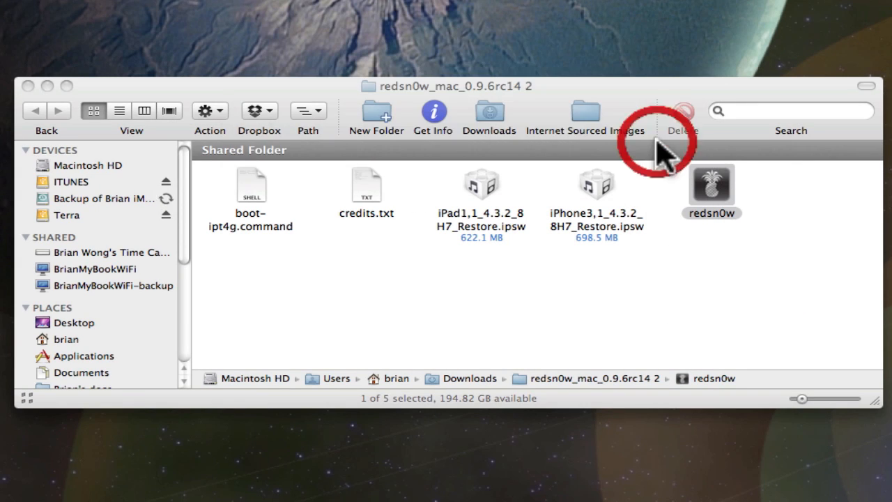
{"action": "double_click", "coordinate": [711, 188]}
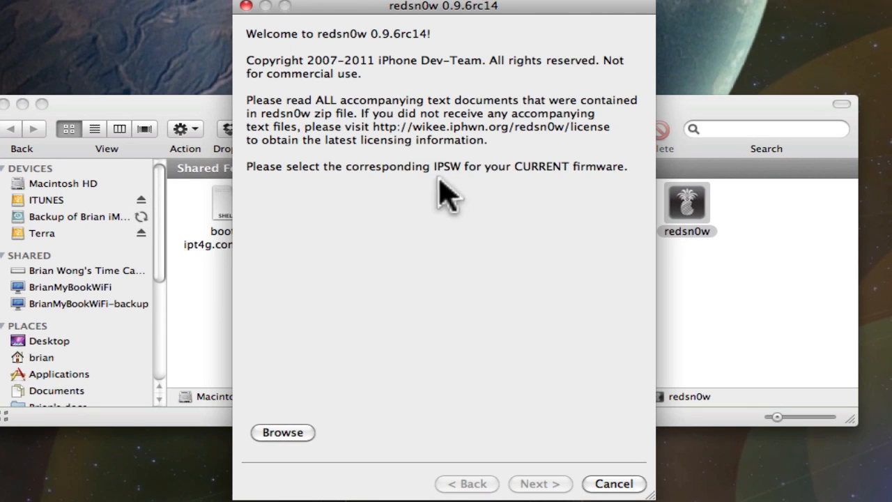
Step: Load iPad1,1_4.3.2_8H7_Restore.ipsw so redsn0w reports the IPSW successfully identified
{"action": "left_click", "coordinate": [281, 432]}
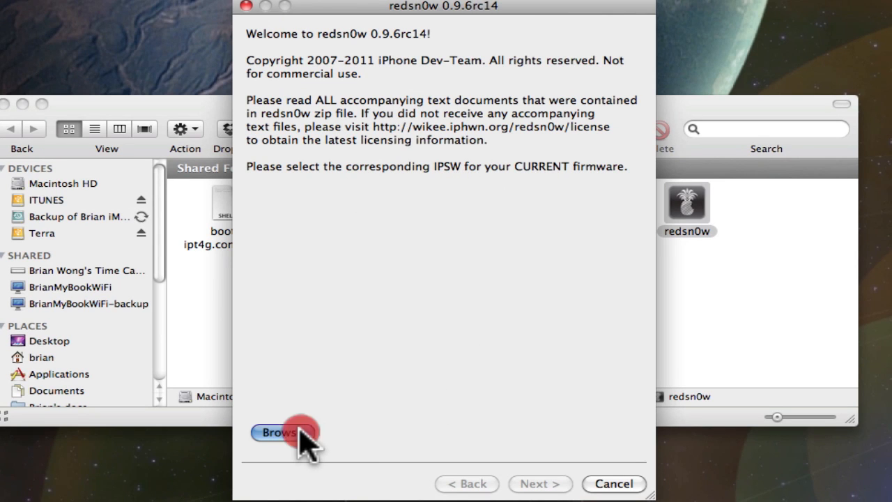
{"action": "left_click", "coordinate": [279, 432]}
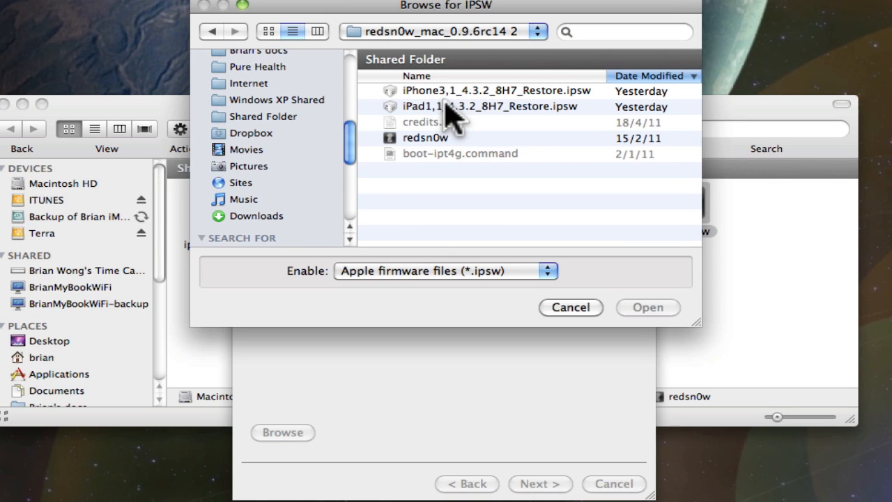
{"action": "left_click", "coordinate": [487, 106]}
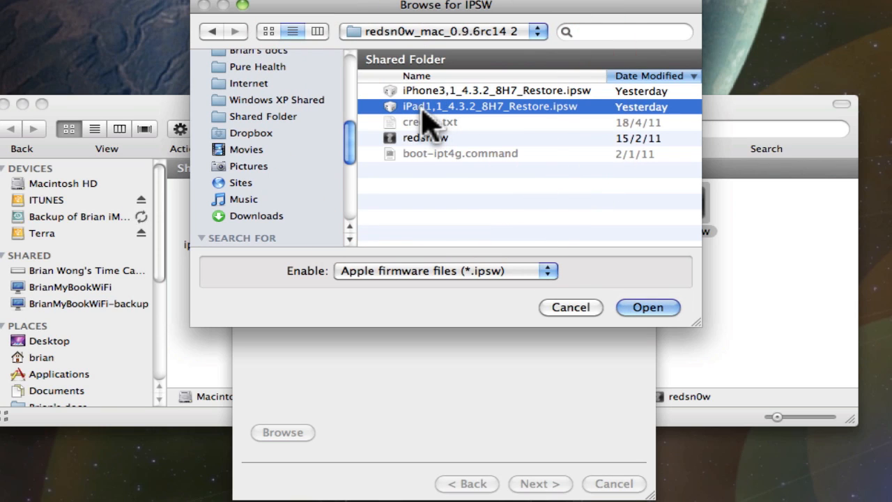
{"action": "mouse_move", "coordinate": [527, 133]}
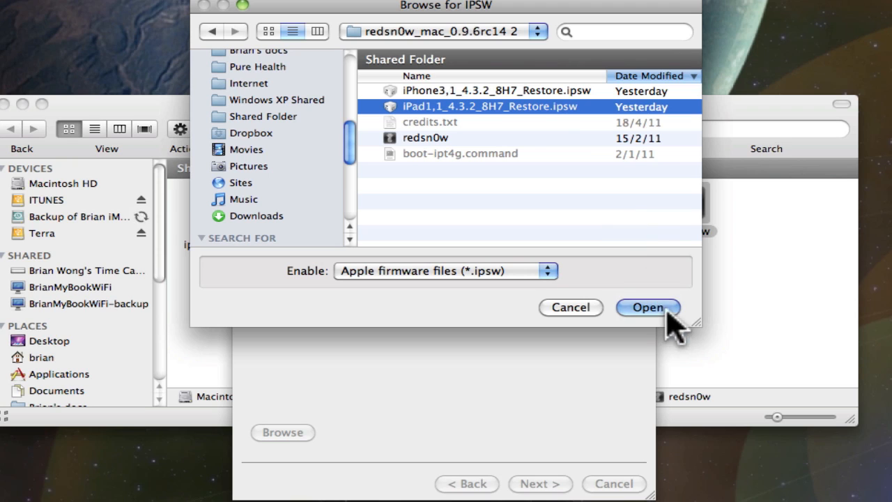
{"action": "left_click", "coordinate": [646, 308]}
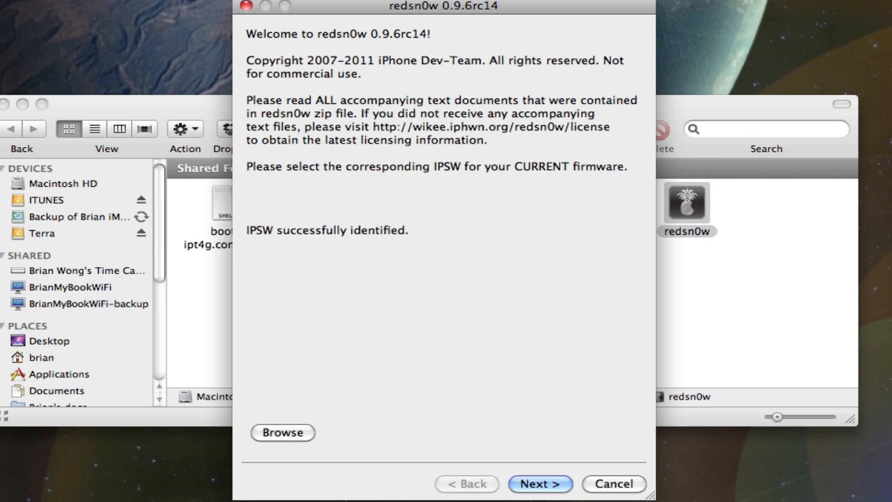
Step: Prepare the jailbreak data and reach the options page with Install Cydia checked
{"action": "left_click", "coordinate": [541, 483]}
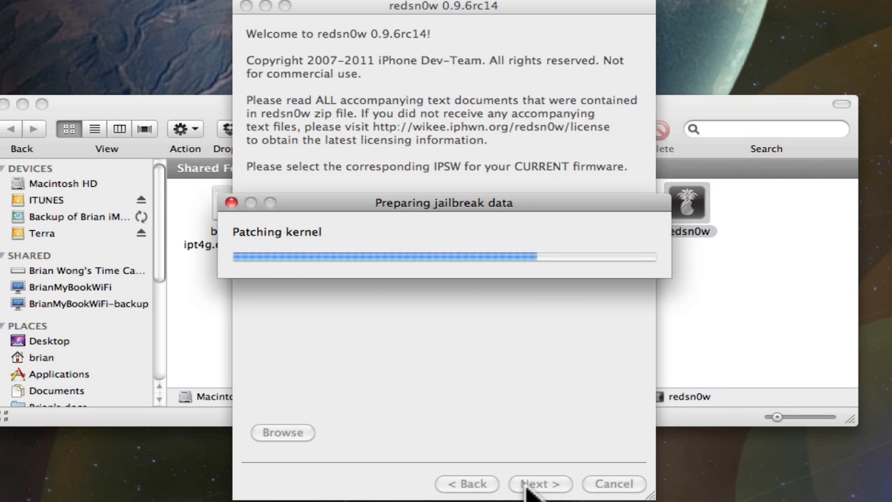
{"action": "left_click", "coordinate": [541, 484]}
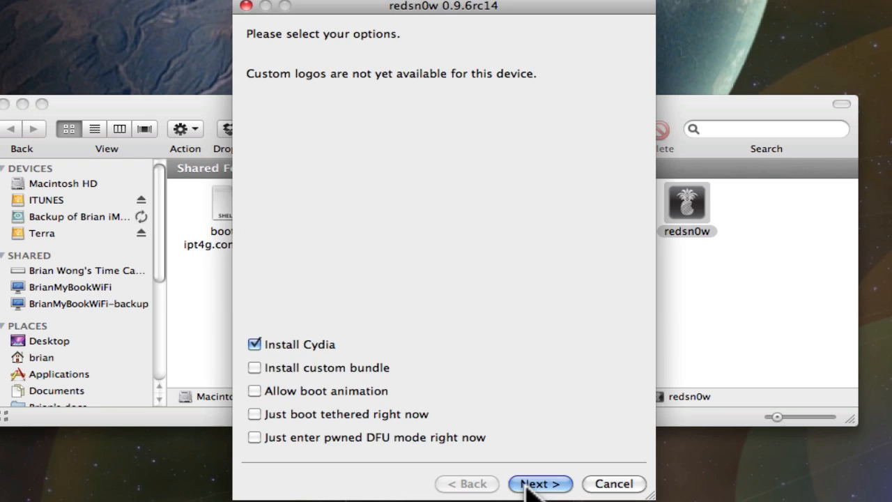
{"action": "mouse_move", "coordinate": [342, 401]}
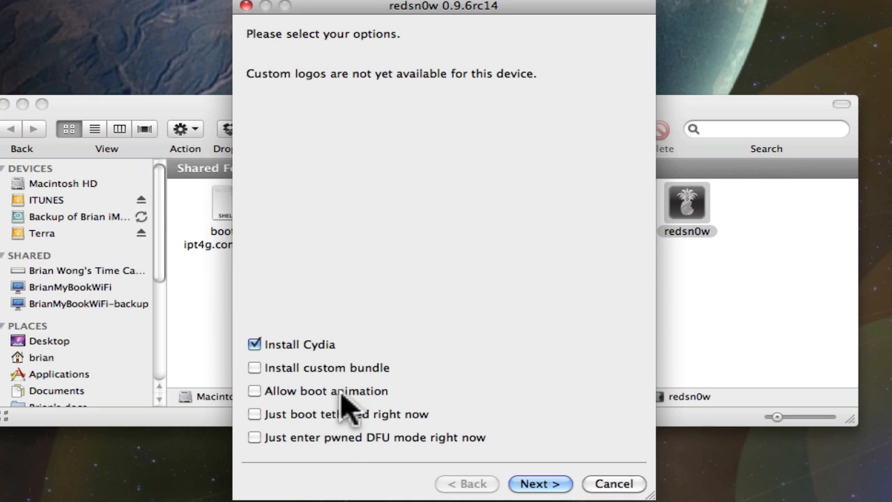
{"action": "mouse_move", "coordinate": [376, 432]}
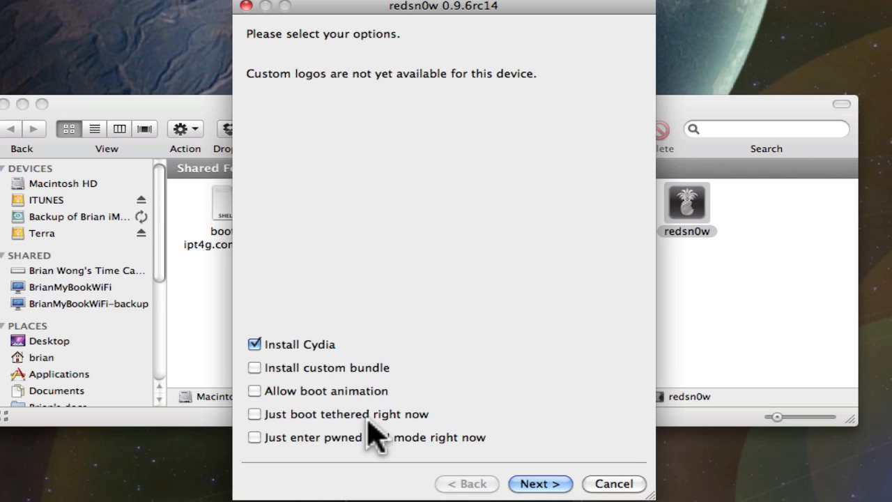
{"action": "mouse_move", "coordinate": [318, 369]}
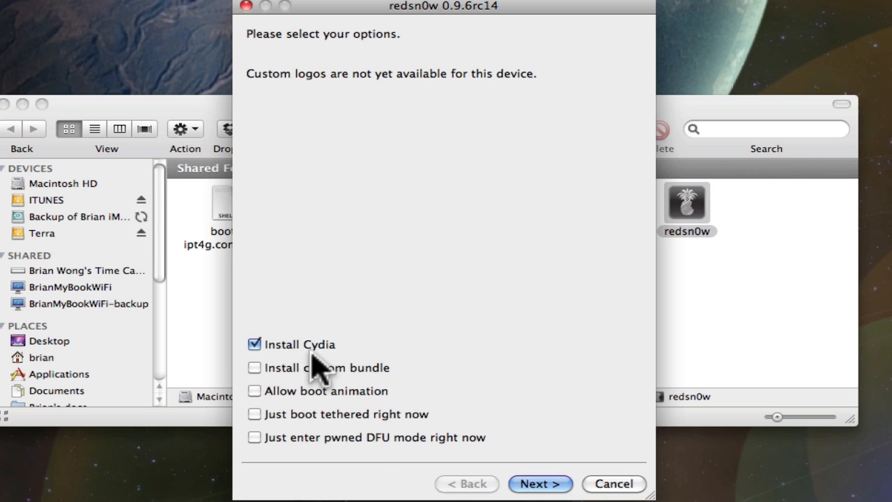
{"action": "mouse_move", "coordinate": [540, 483]}
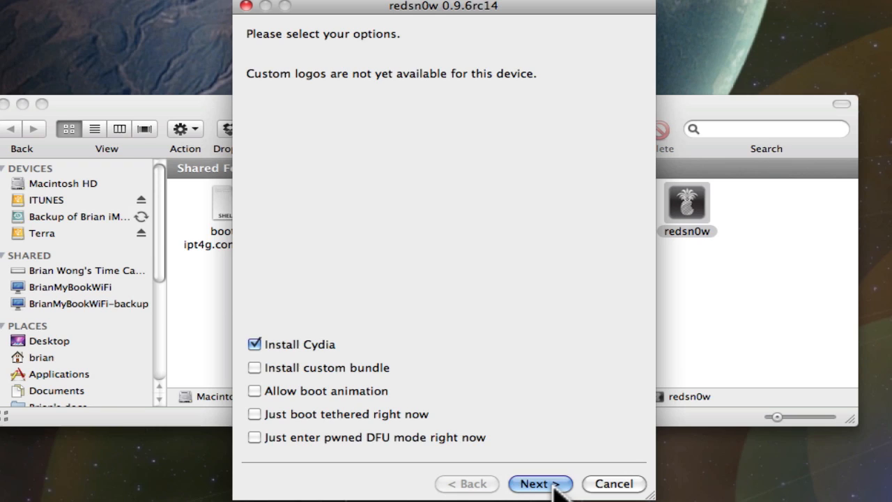
Step: Continue to the screen asking that the iPad be powered off and plugged in
{"action": "left_click", "coordinate": [540, 483]}
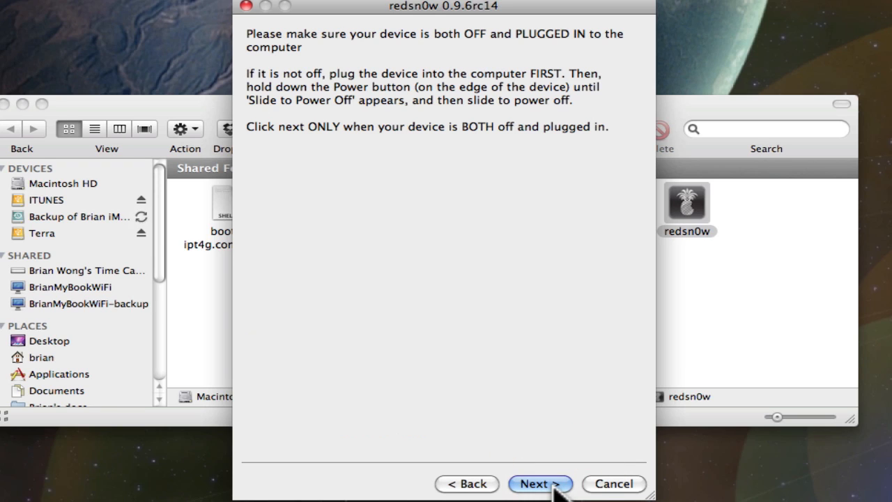
{"action": "mouse_move", "coordinate": [401, 86]}
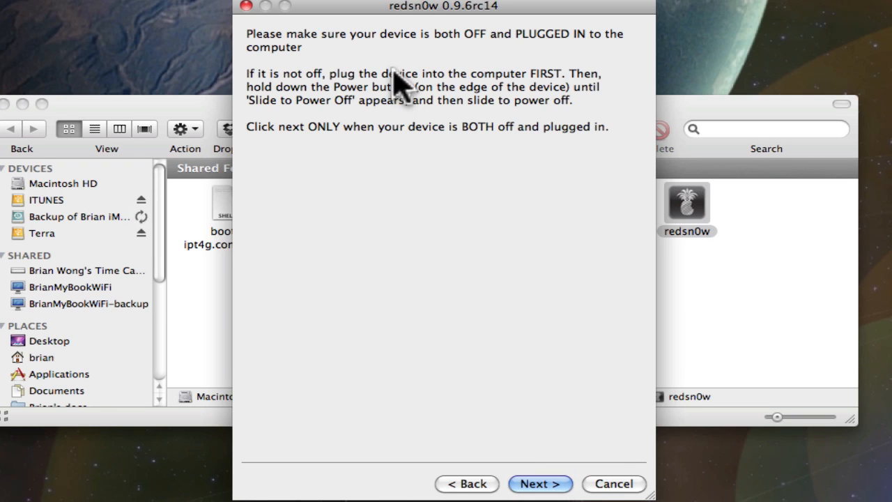
{"action": "mouse_move", "coordinate": [460, 53]}
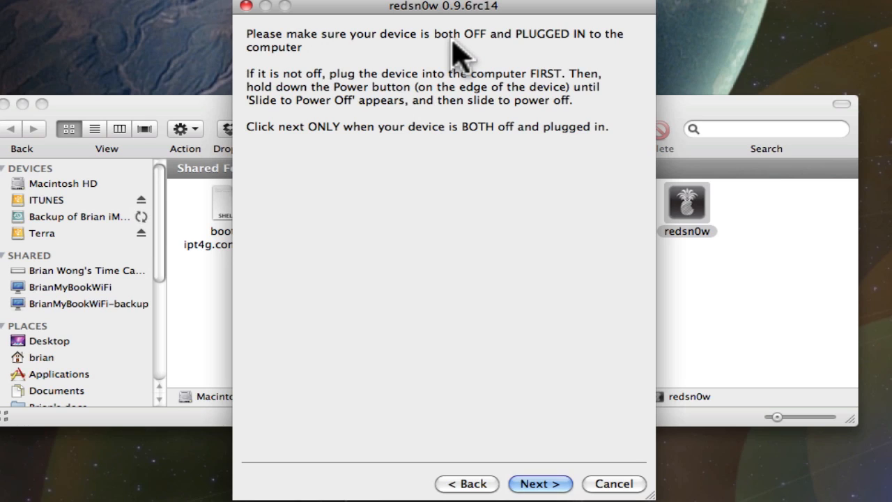
{"action": "mouse_move", "coordinate": [397, 115]}
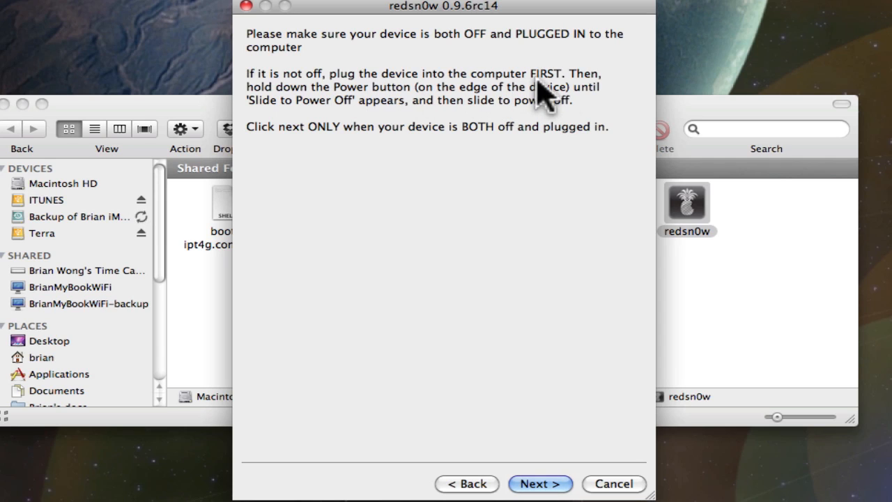
{"action": "mouse_move", "coordinate": [574, 111]}
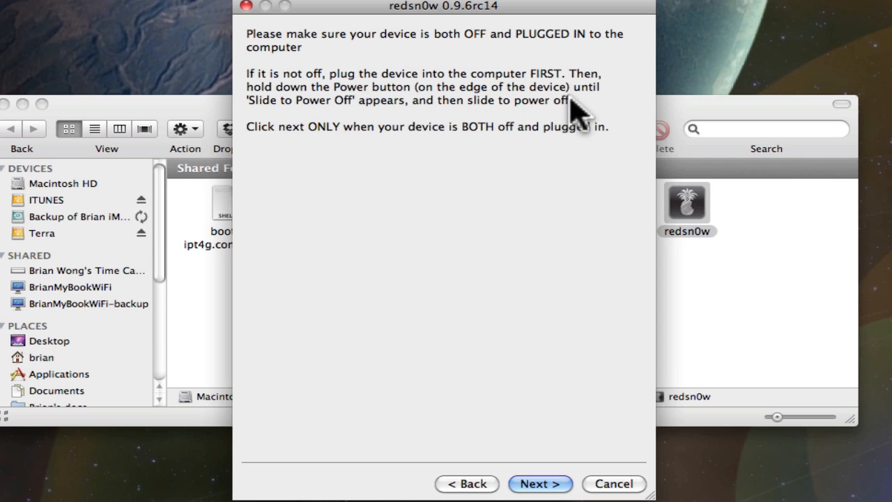
{"action": "mouse_move", "coordinate": [527, 139]}
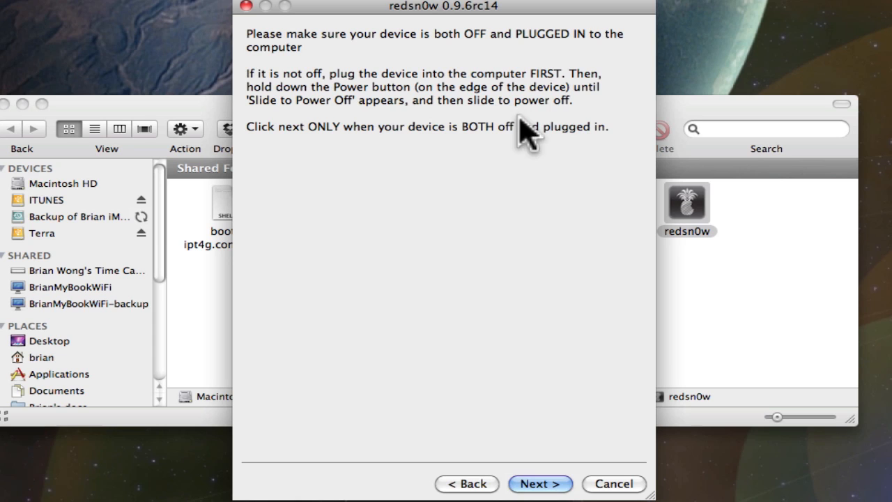
{"action": "mouse_move", "coordinate": [379, 212]}
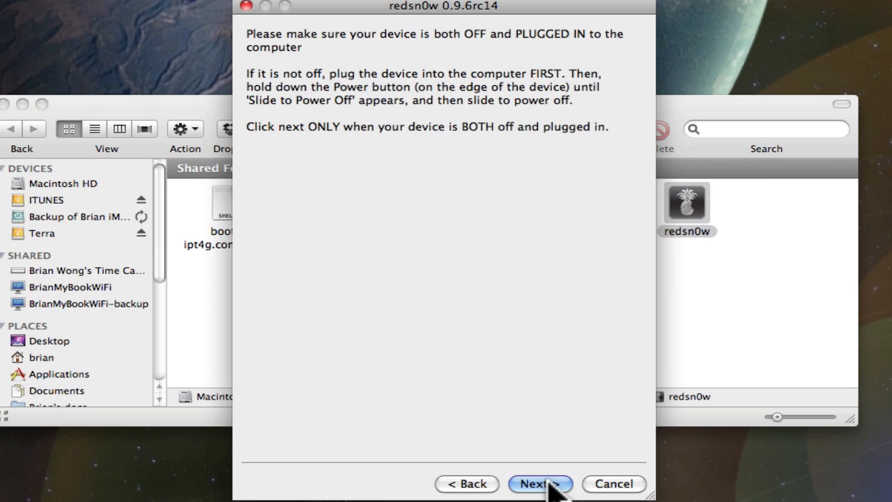
Step: Confirm the iPad is off and plugged in, running the jailbreak until redsn0w shows Done!
{"action": "left_click", "coordinate": [541, 484]}
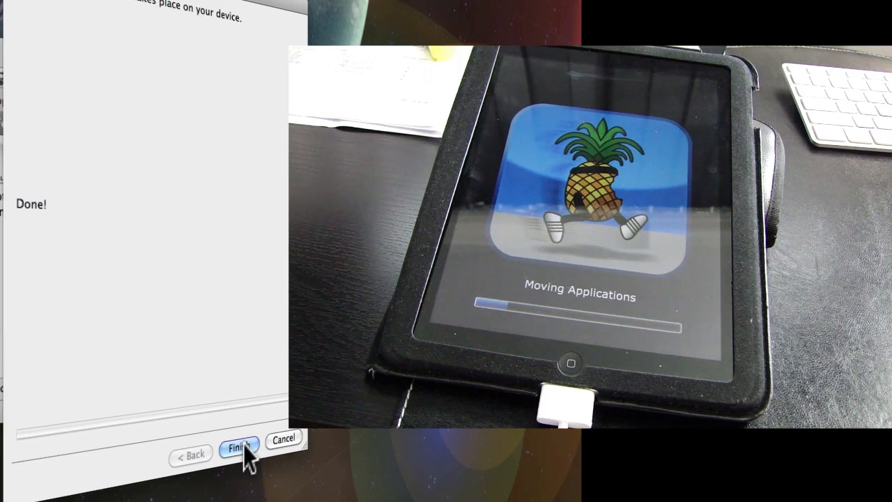
{"action": "left_click", "coordinate": [238, 448]}
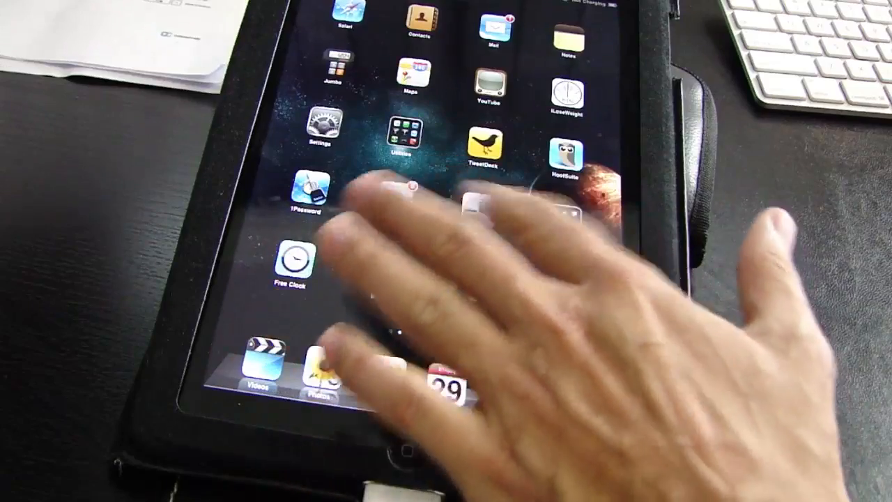
{"action": "scroll", "scroll_direction": "left", "scroll_amount": 3}
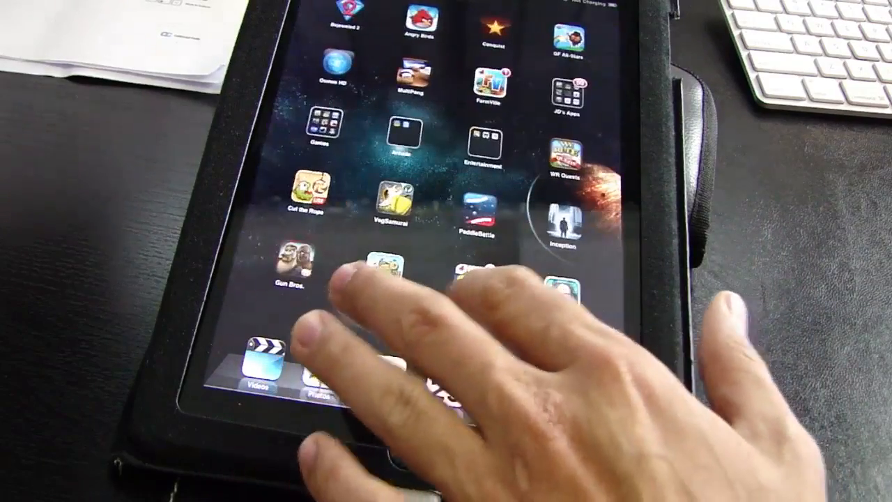
{"action": "scroll", "scroll_direction": "left", "scroll_amount": 3}
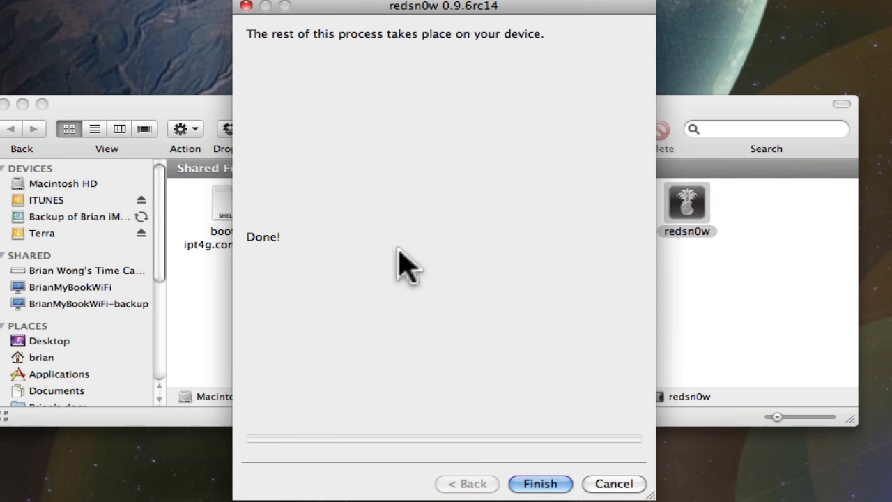
{"action": "mouse_move", "coordinate": [452, 264]}
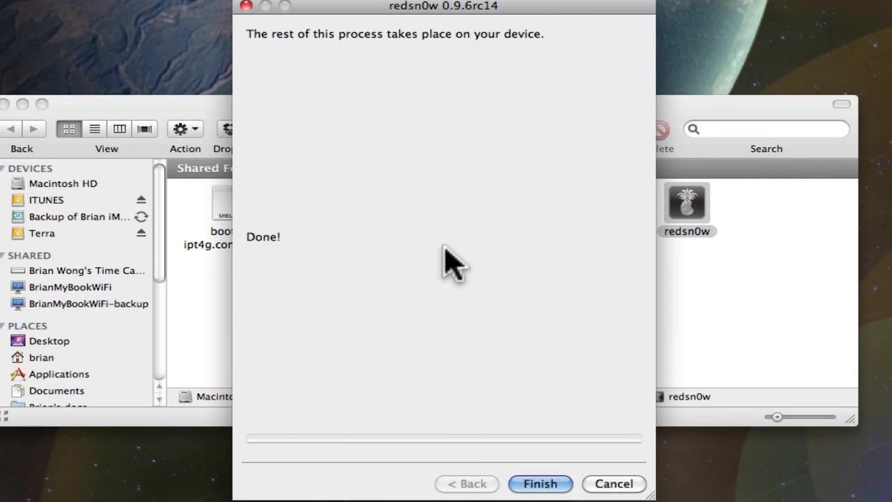
{"action": "mouse_move", "coordinate": [486, 397]}
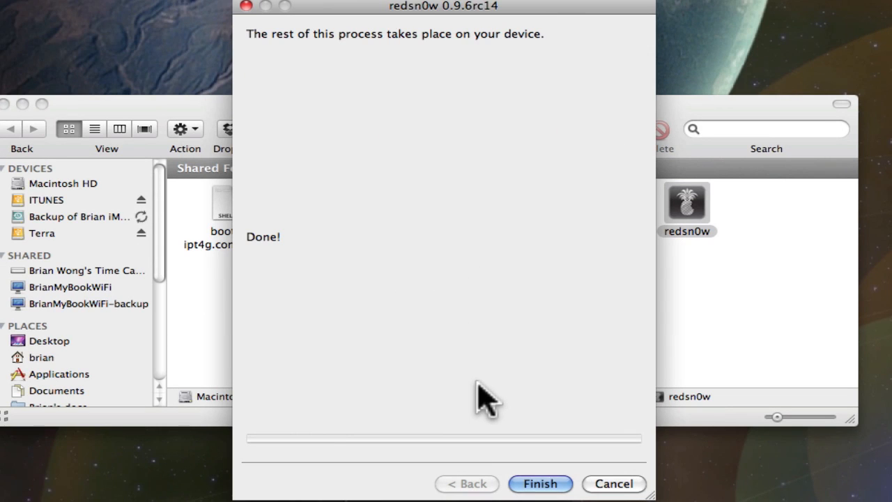
{"action": "mouse_move", "coordinate": [550, 449]}
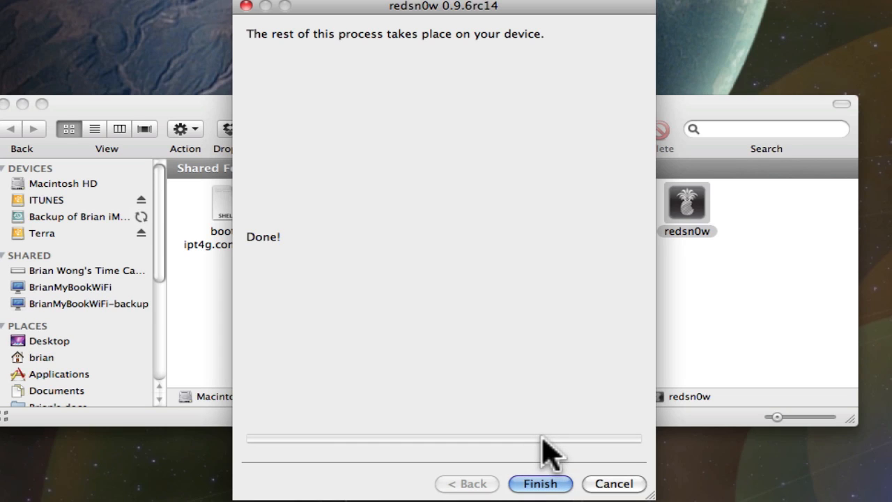
{"action": "mouse_move", "coordinate": [565, 474]}
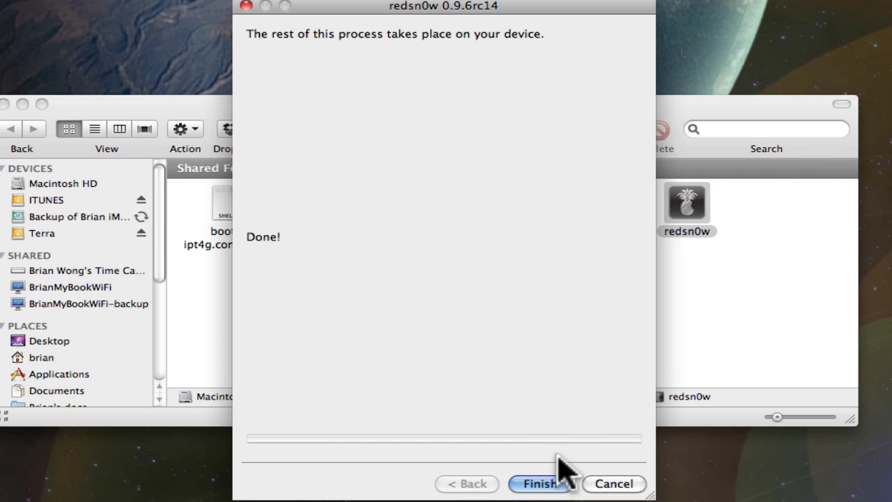
Step: Finish and close the redsn0w wizard, returning to the folder with the IPSW files
{"action": "left_click", "coordinate": [542, 483]}
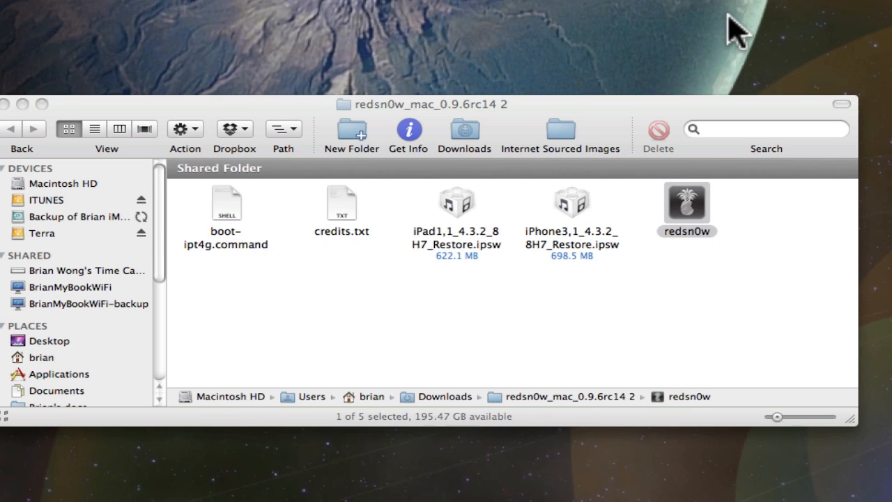